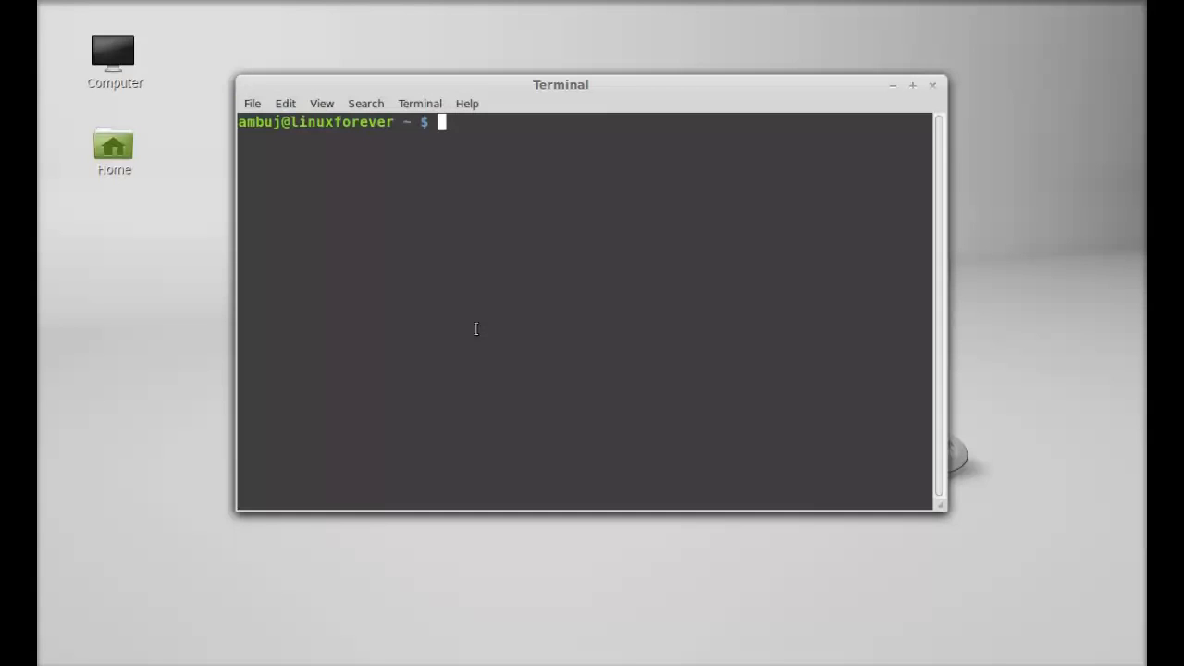
# Step: Run sudo add-apt-repository ppa:nuvola-player-builders/stable to add the Nuvola Player PPA
pyautogui.write('sudo a')
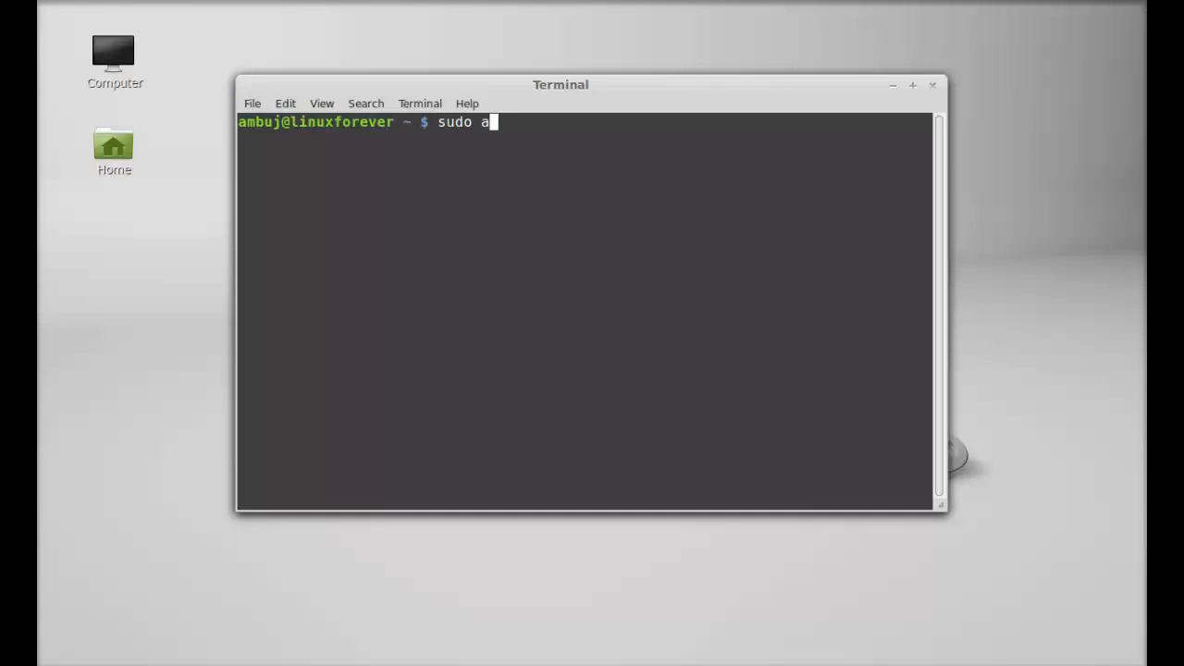
pyautogui.write('dd-apt-')
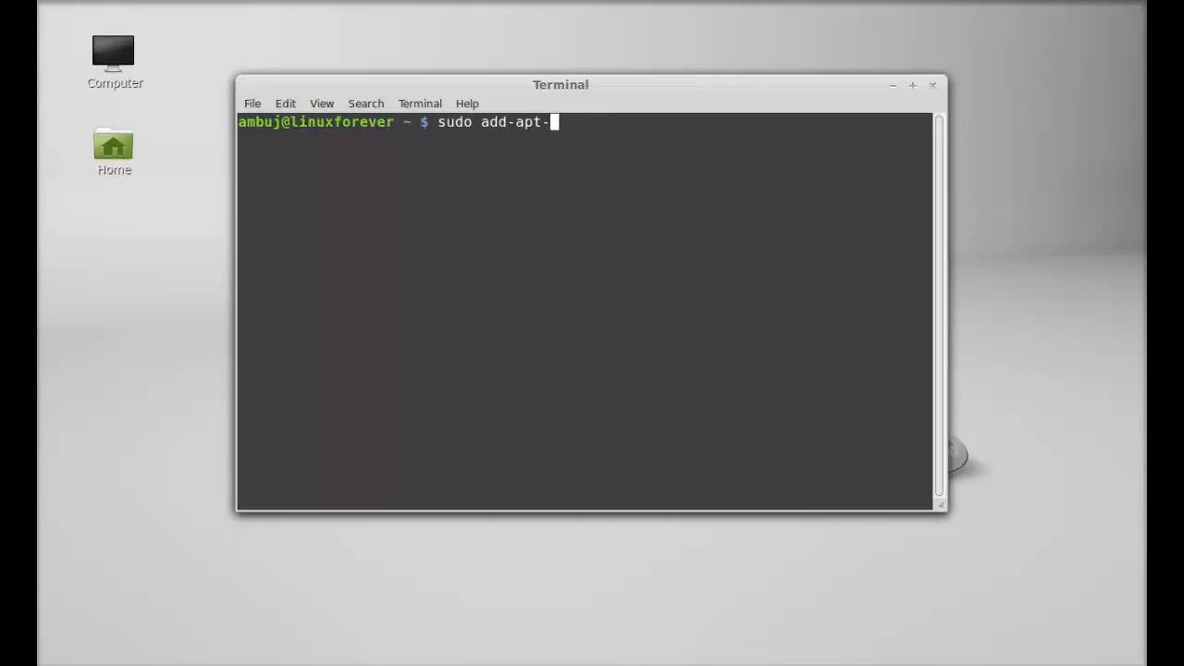
pyautogui.write('reposito')
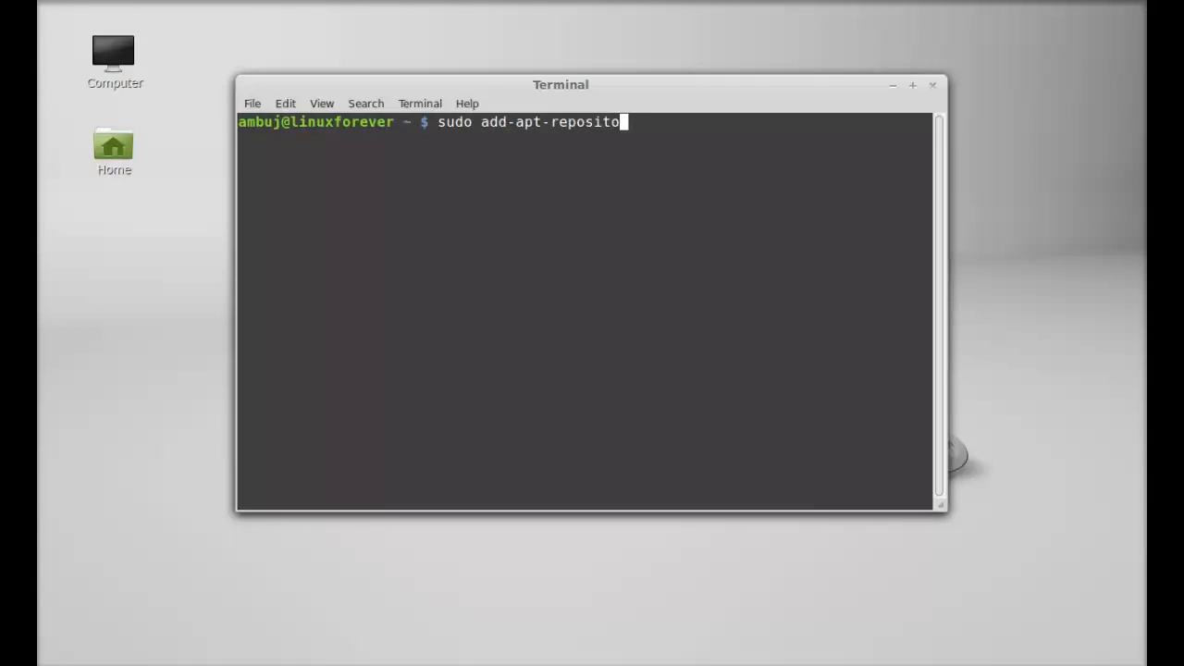
pyautogui.write('ry')
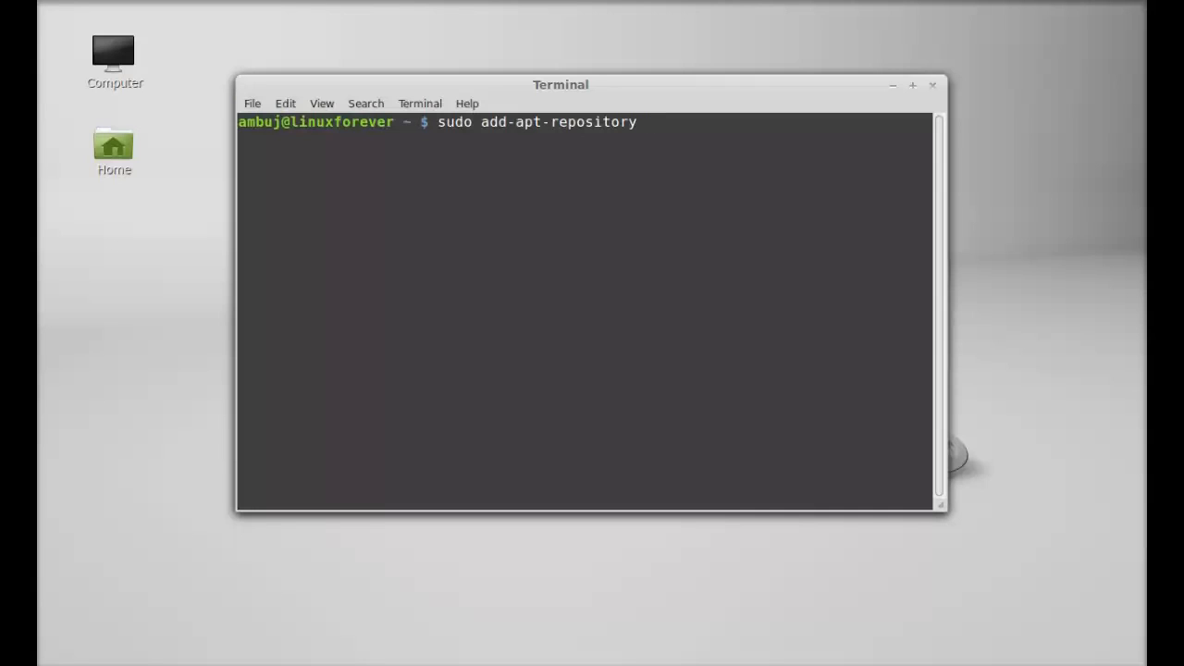
pyautogui.write('ppa:')
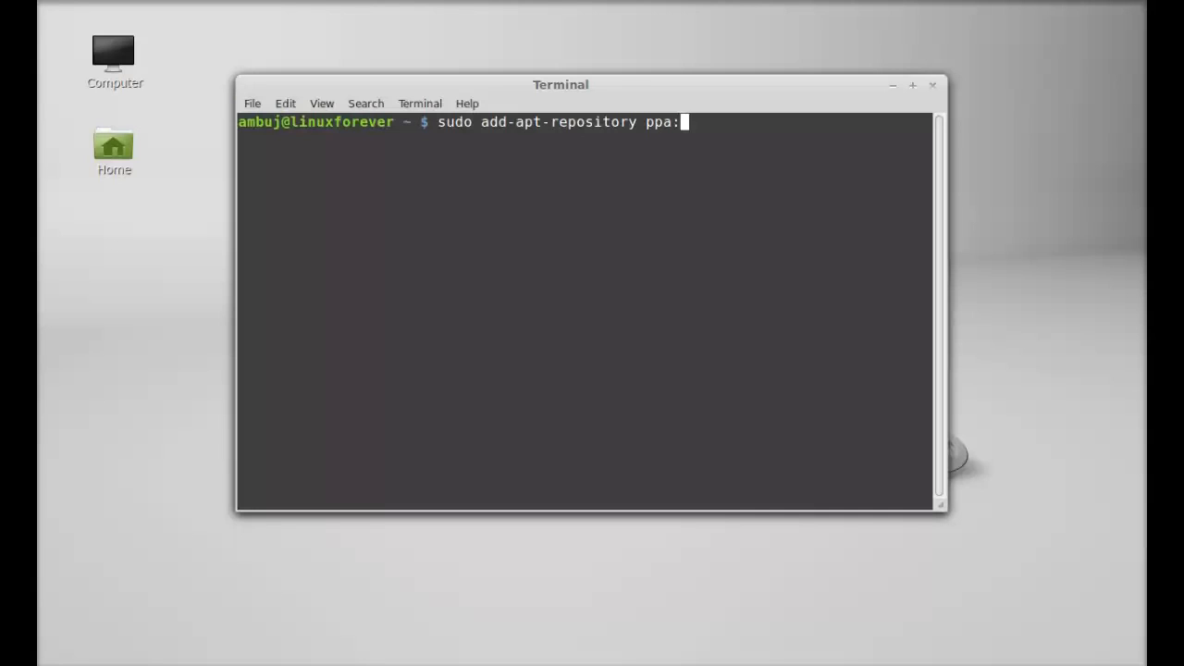
pyautogui.write('nu')
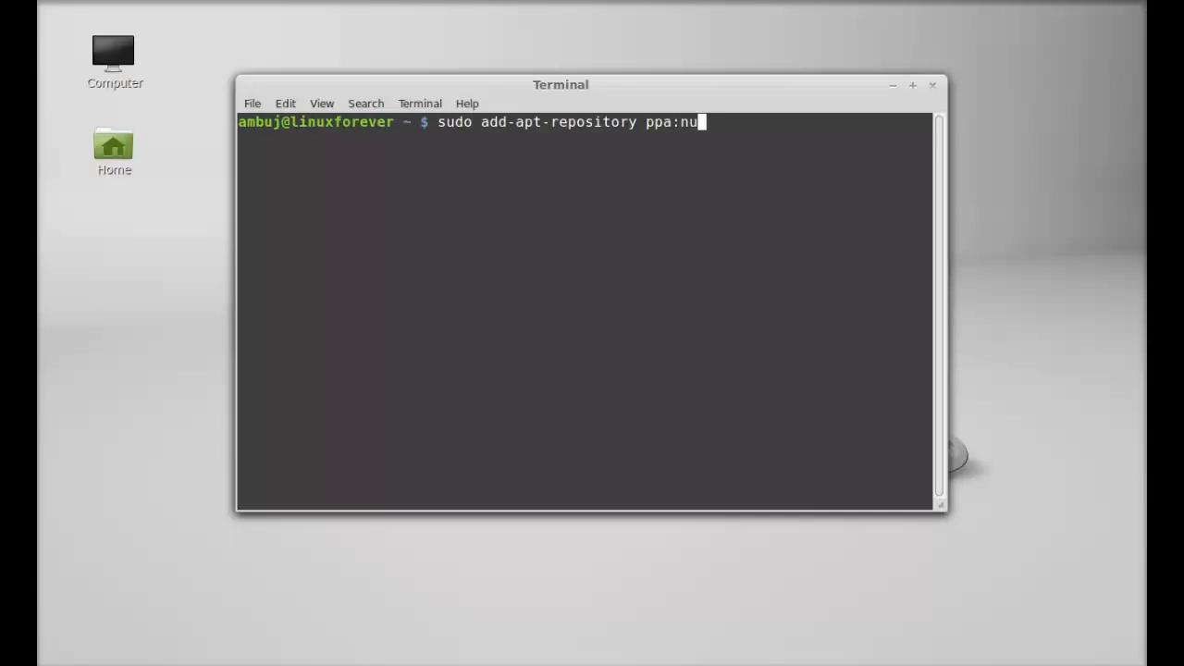
pyautogui.write('vol')
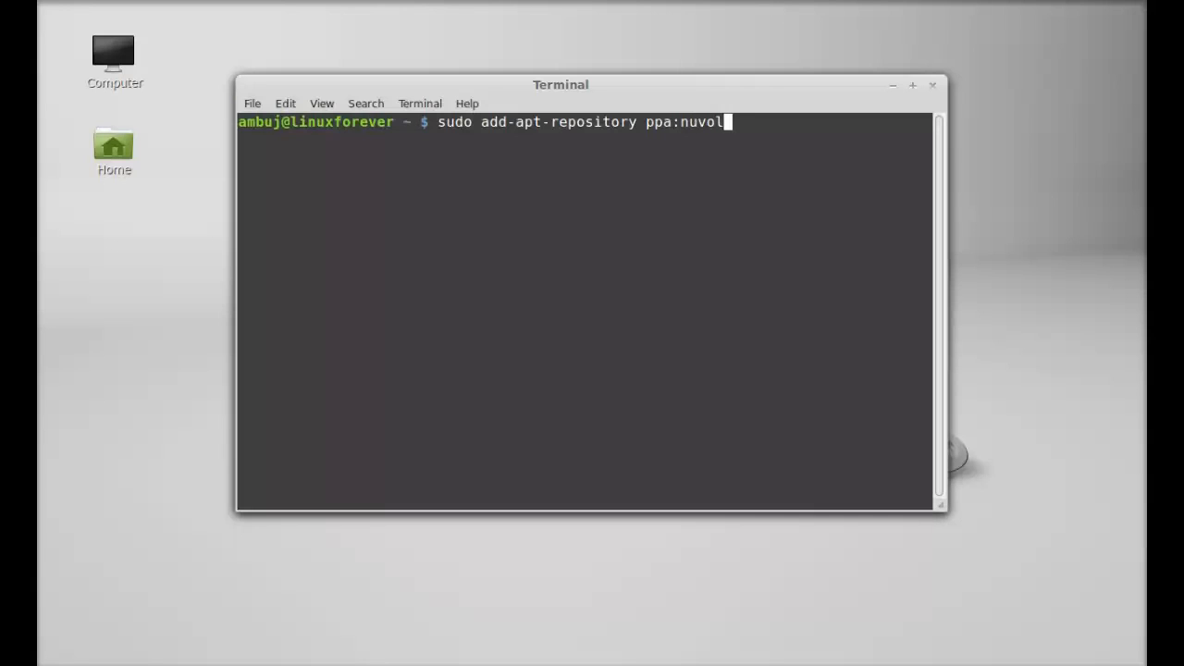
pyautogui.write('a-')
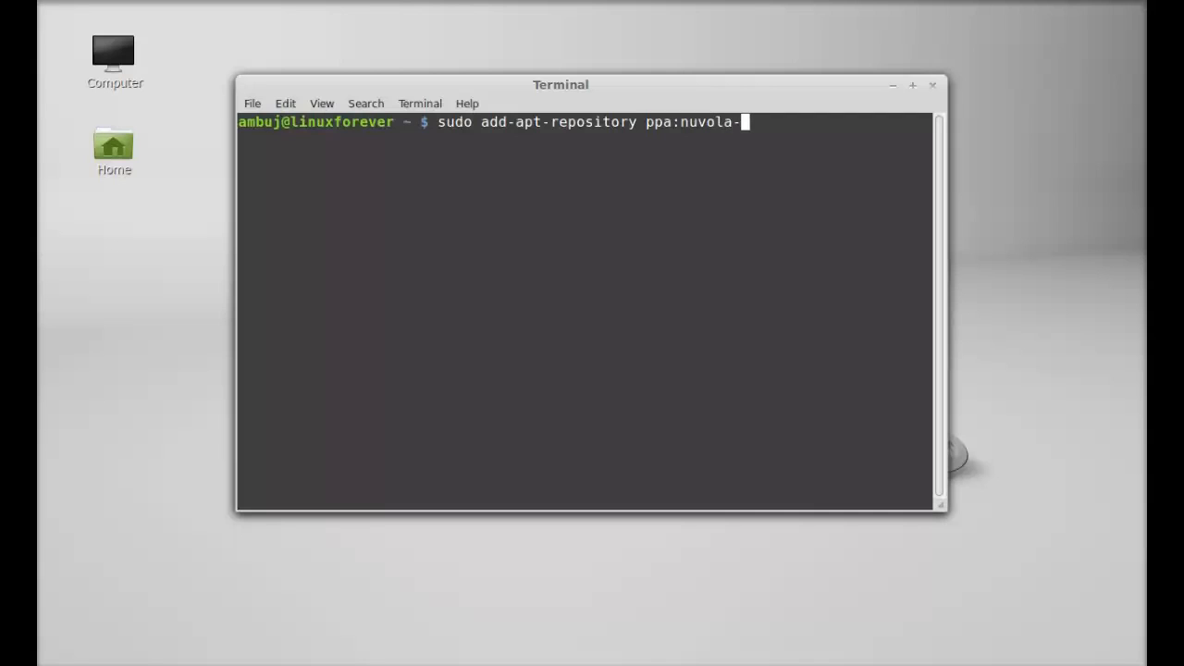
pyautogui.write('player-')
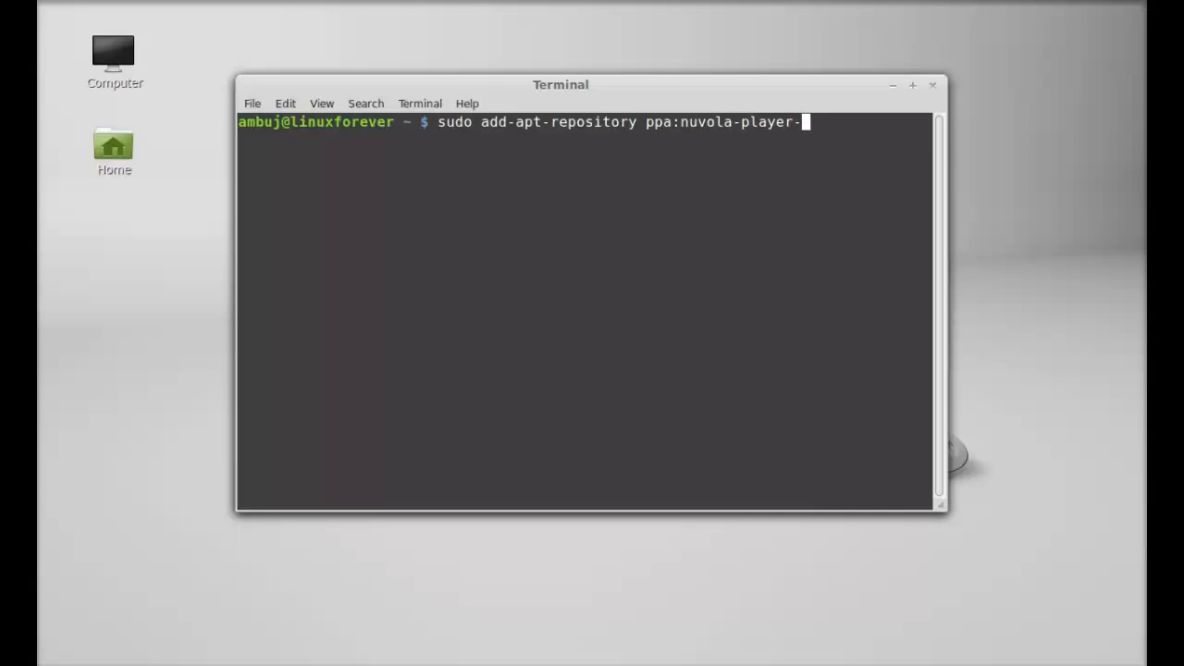
pyautogui.write('build')
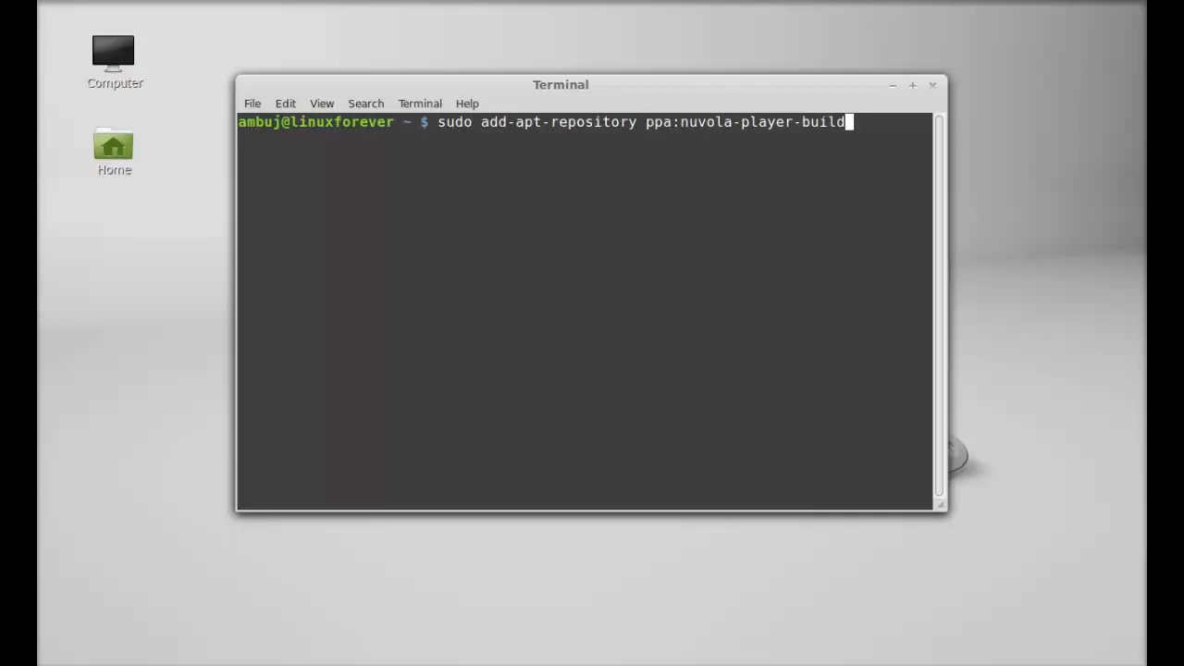
pyautogui.write('er')
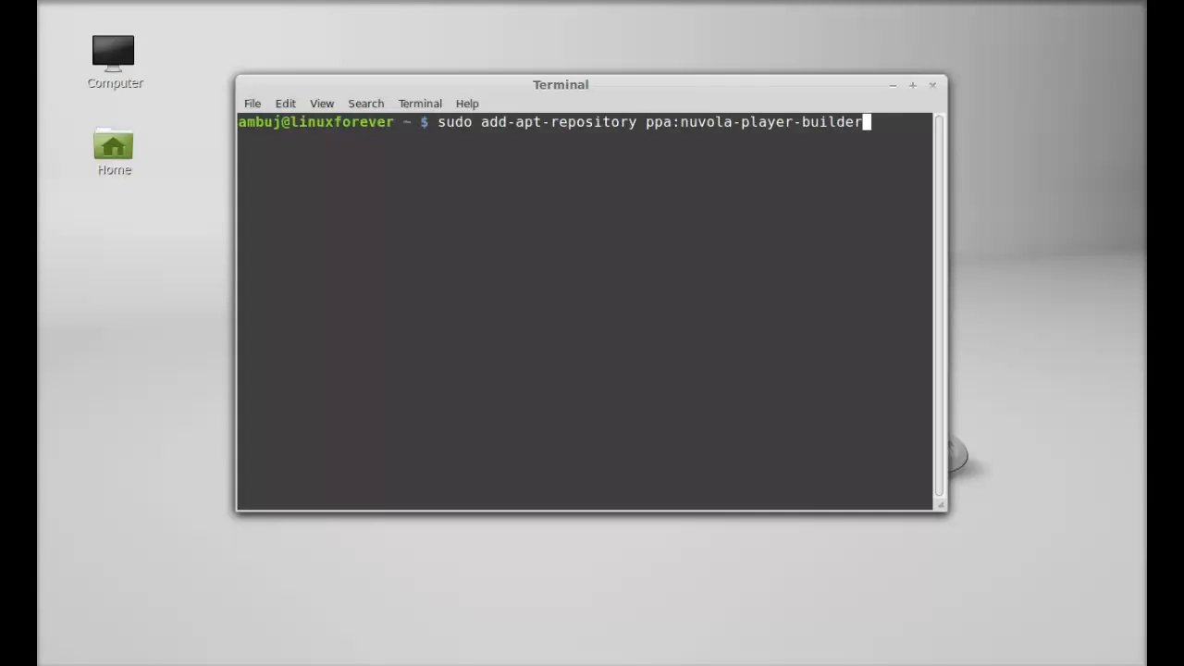
pyautogui.write('s/stable')
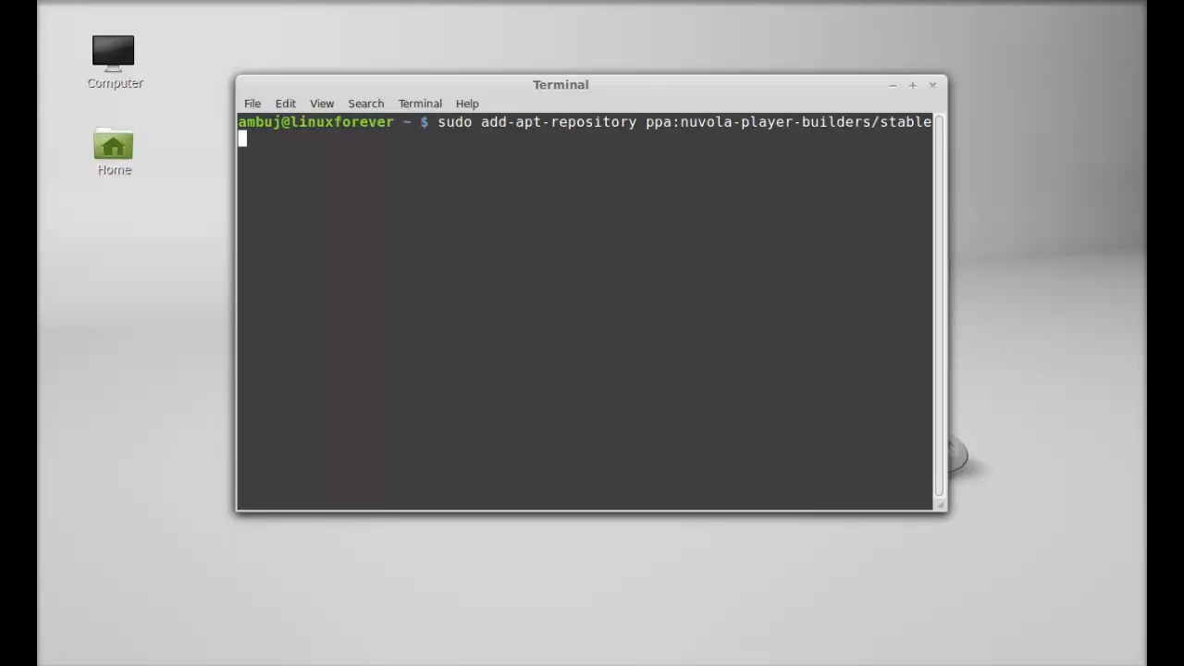
pyautogui.press('Return')
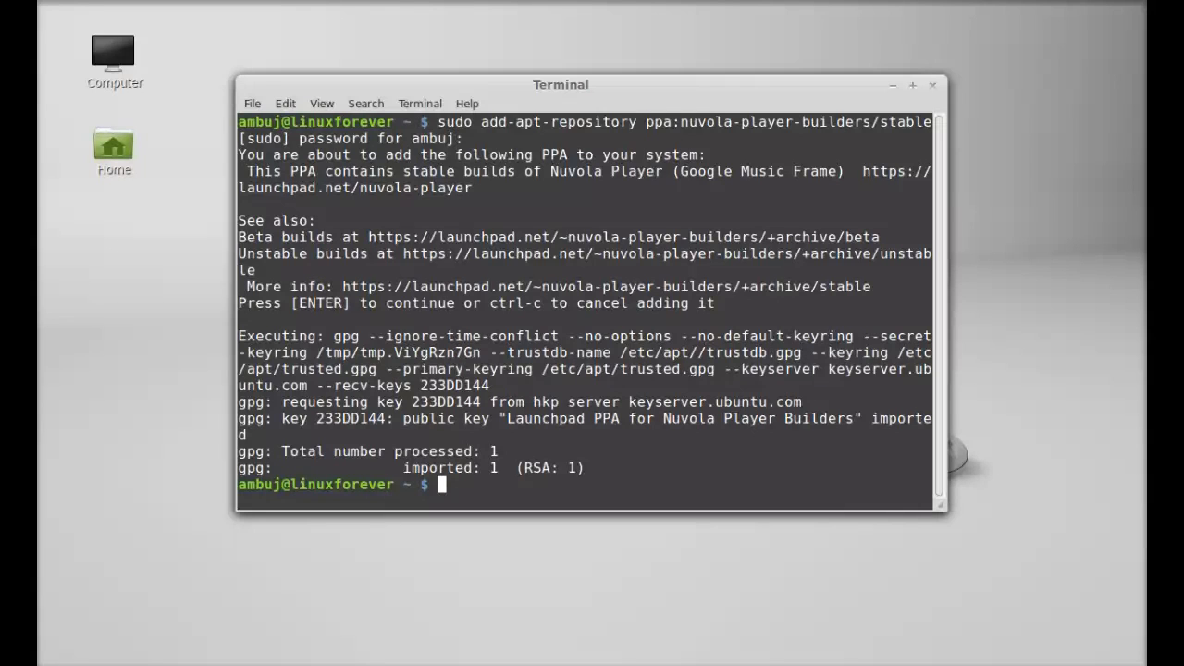
# Step: Run sudo apt-get update to refresh package lists, including the new Launchpad PPA
pyautogui.write('sudo ap')
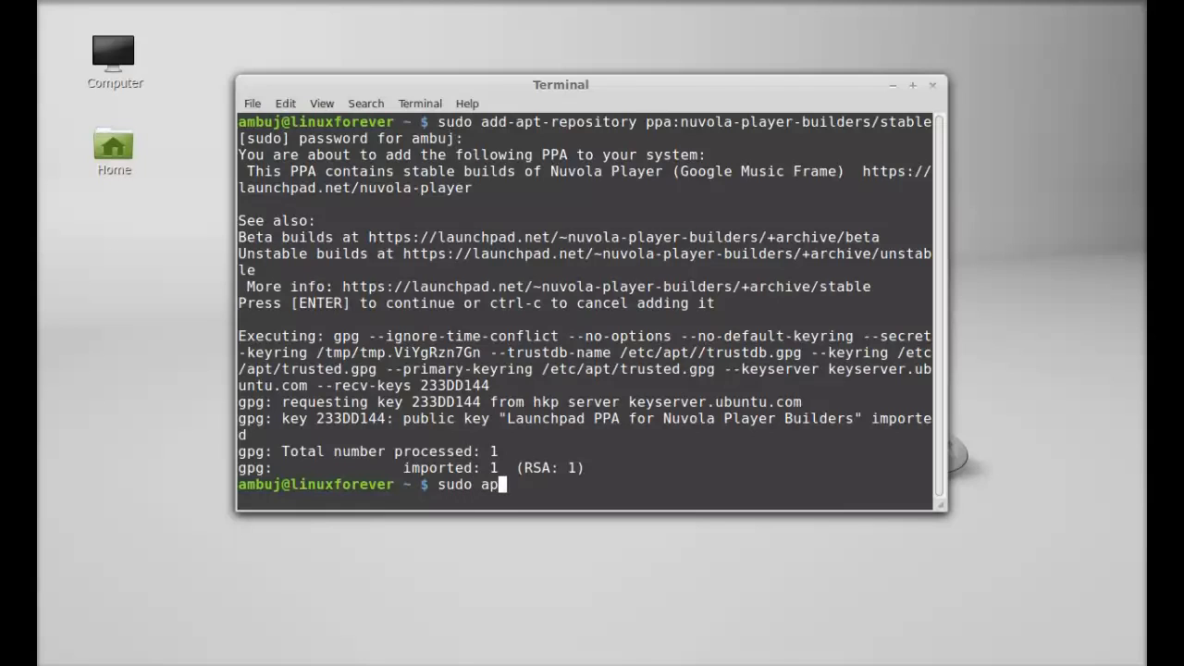
pyautogui.write('t-get')
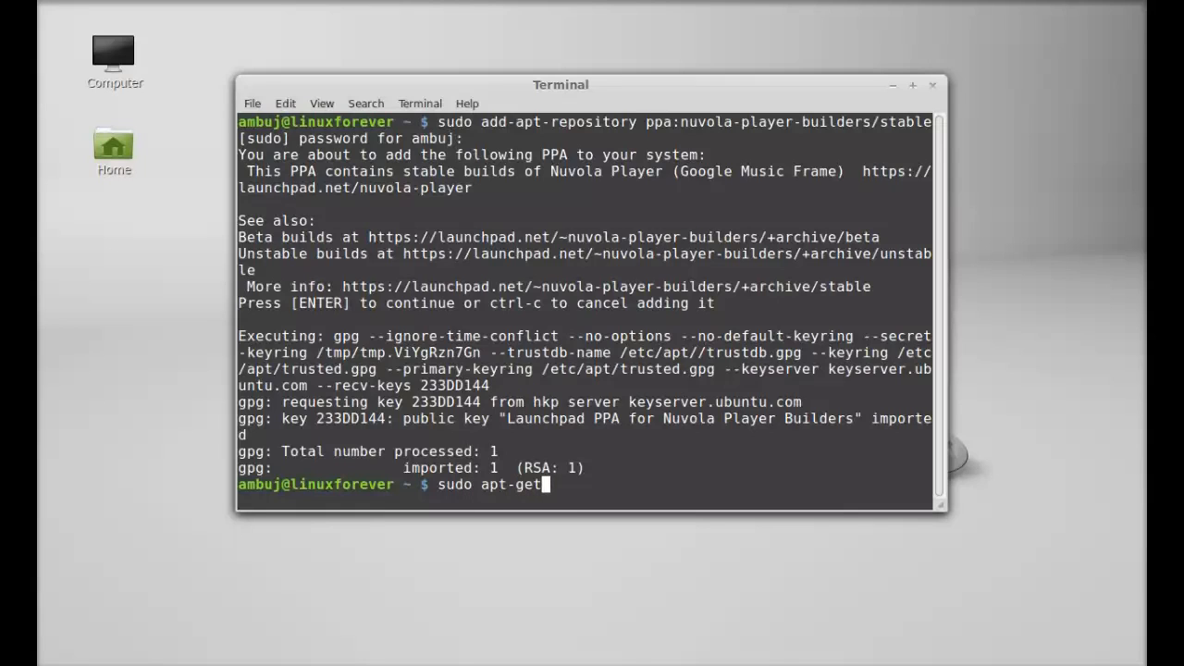
pyautogui.write('update')
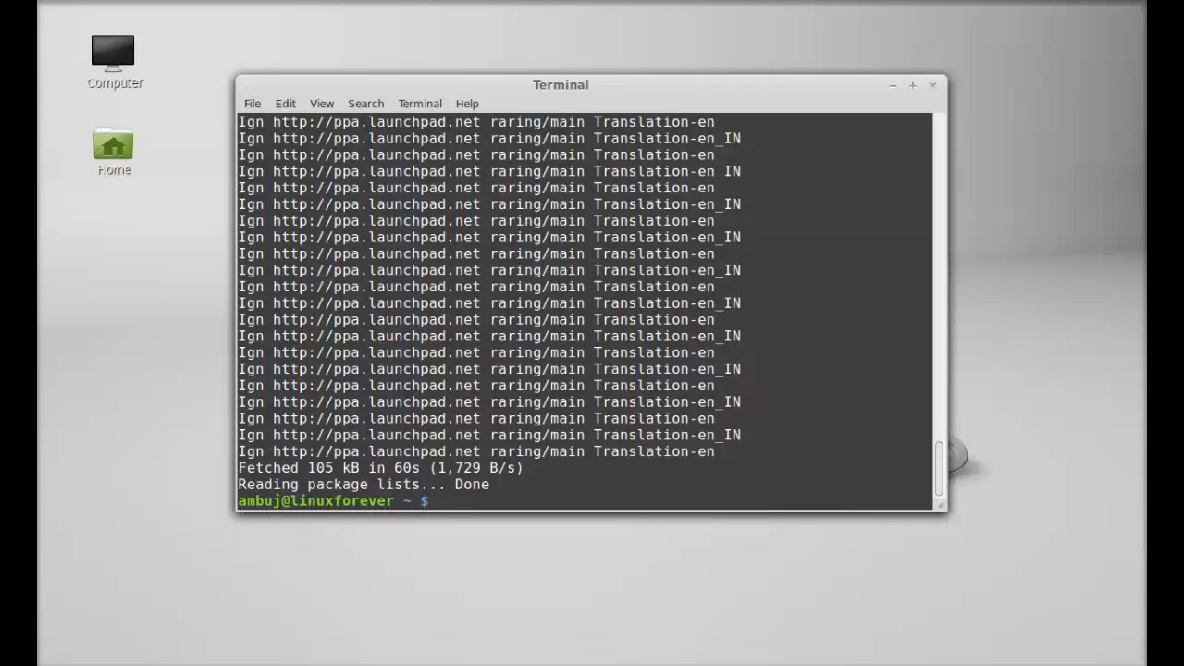
# Step: Install nuvolaplayer via sudo apt-get install, confirm with y, then close Terminal
pyautogui.write('sudo')
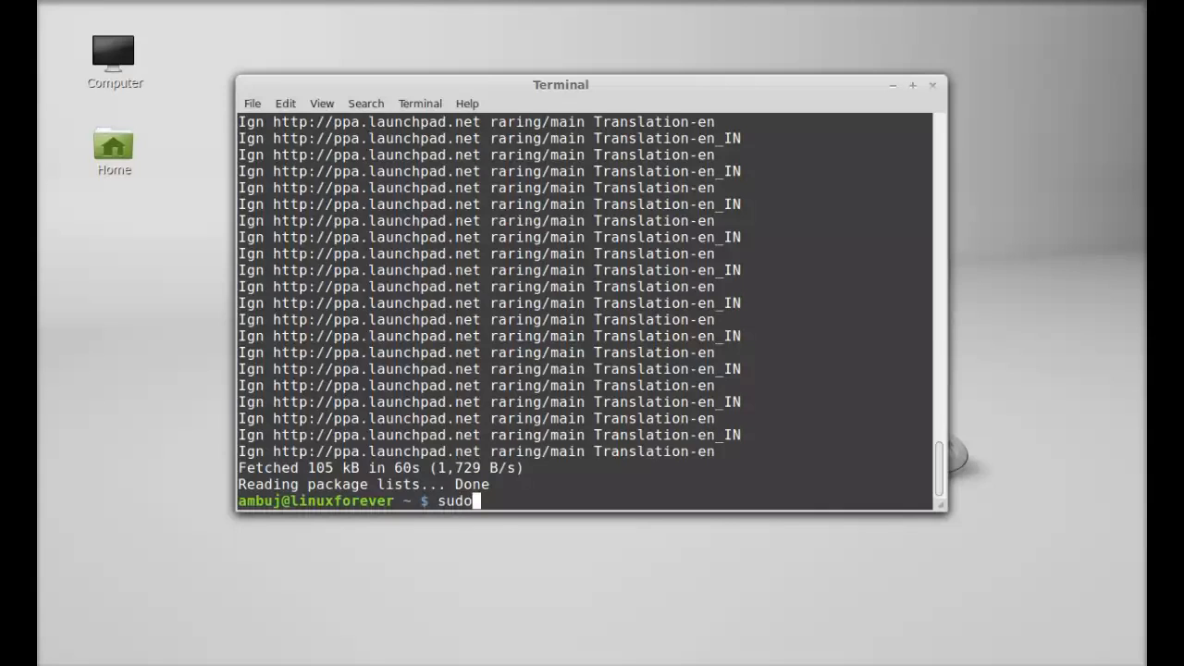
pyautogui.write('apt-ge')
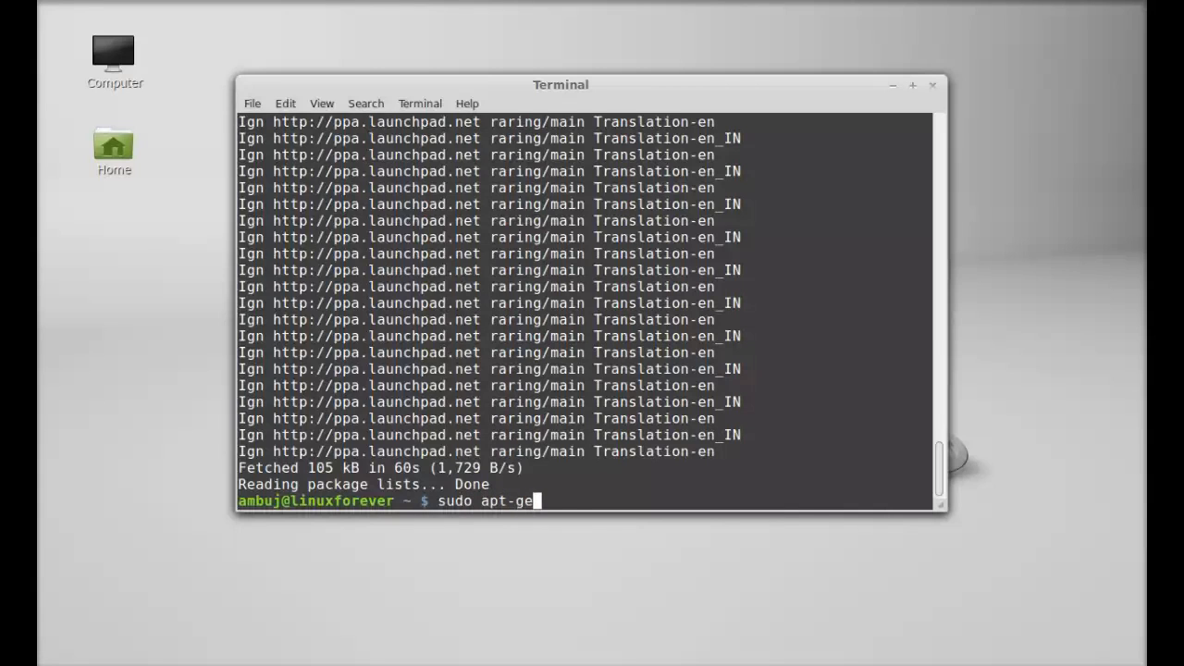
pyautogui.write('t insta')
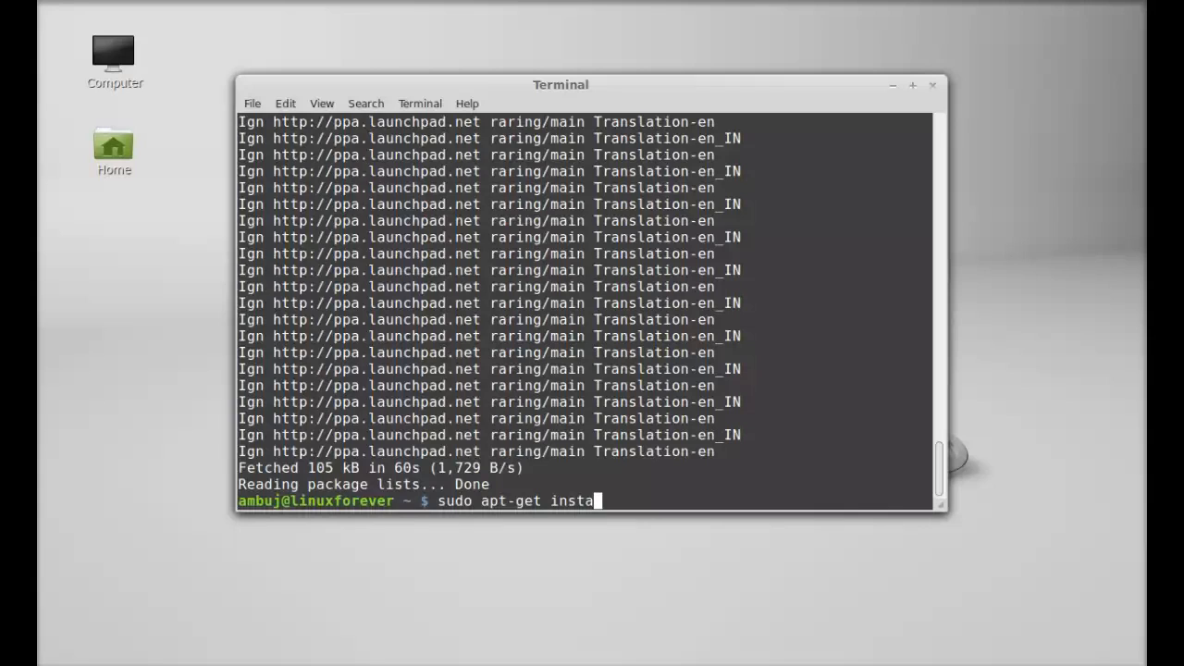
pyautogui.write('ll')
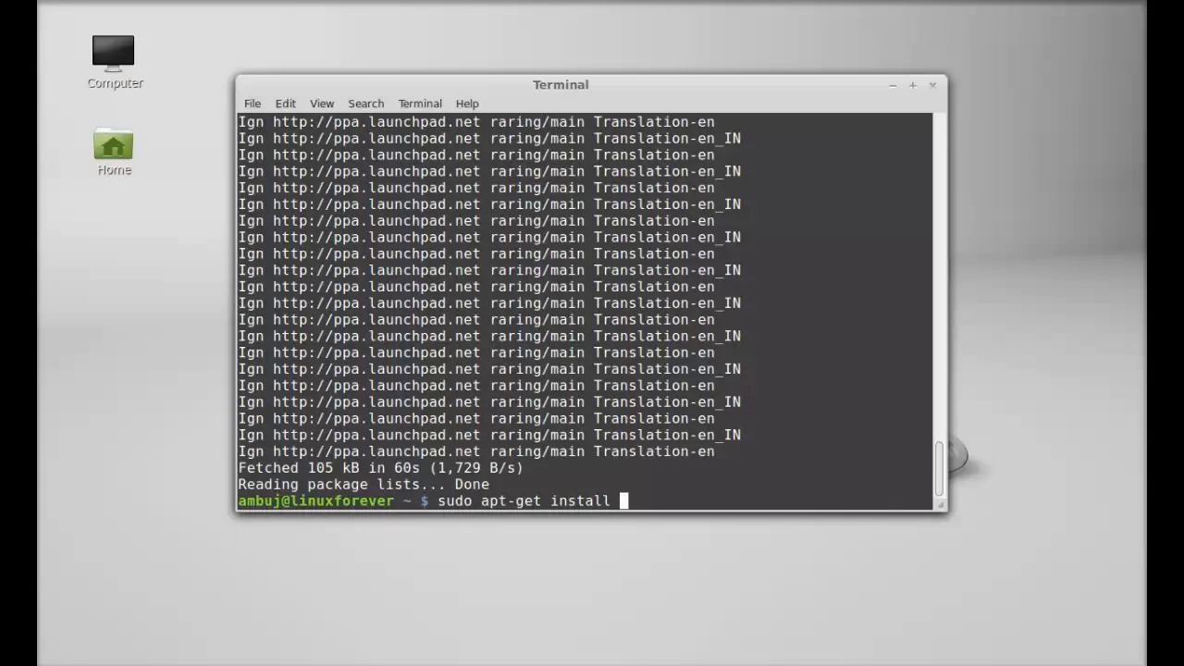
pyautogui.write('nuvol')
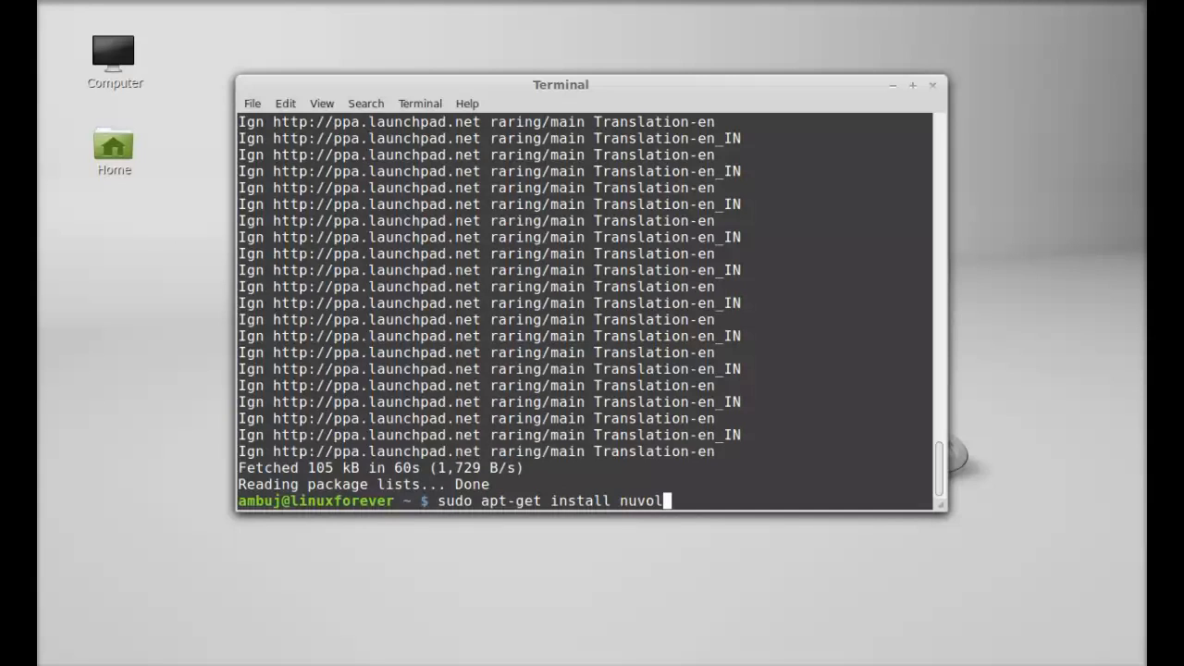
pyautogui.write('apal')
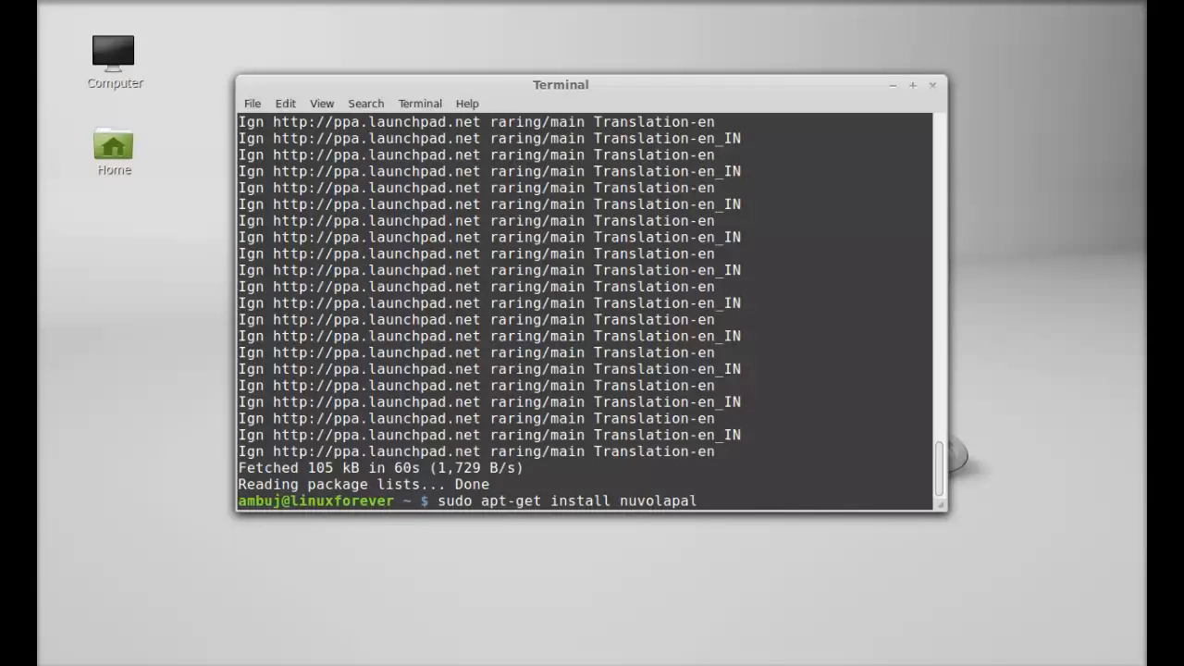
pyautogui.moveTo(700, 502)
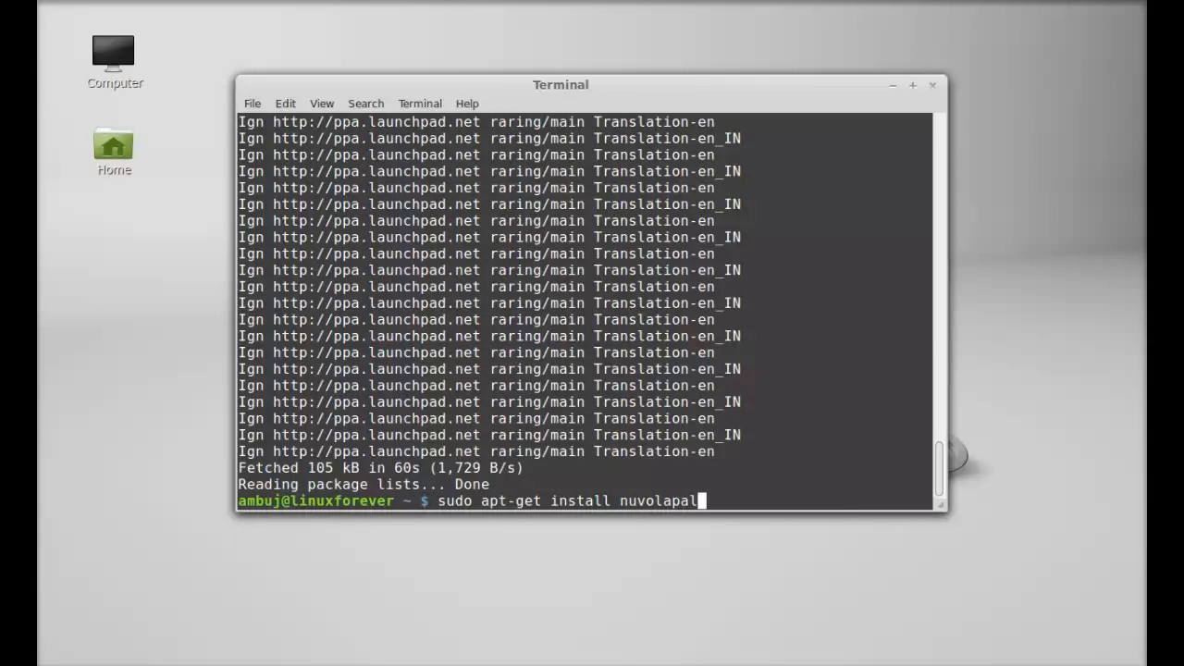
pyautogui.write('yer')
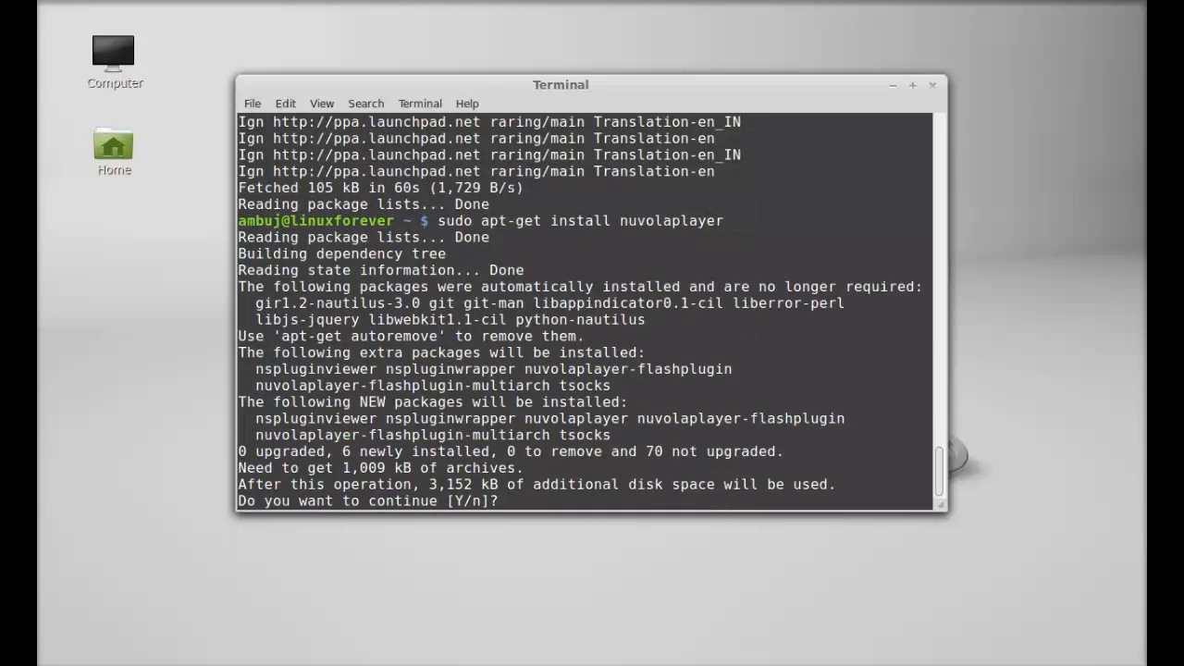
pyautogui.write('y')
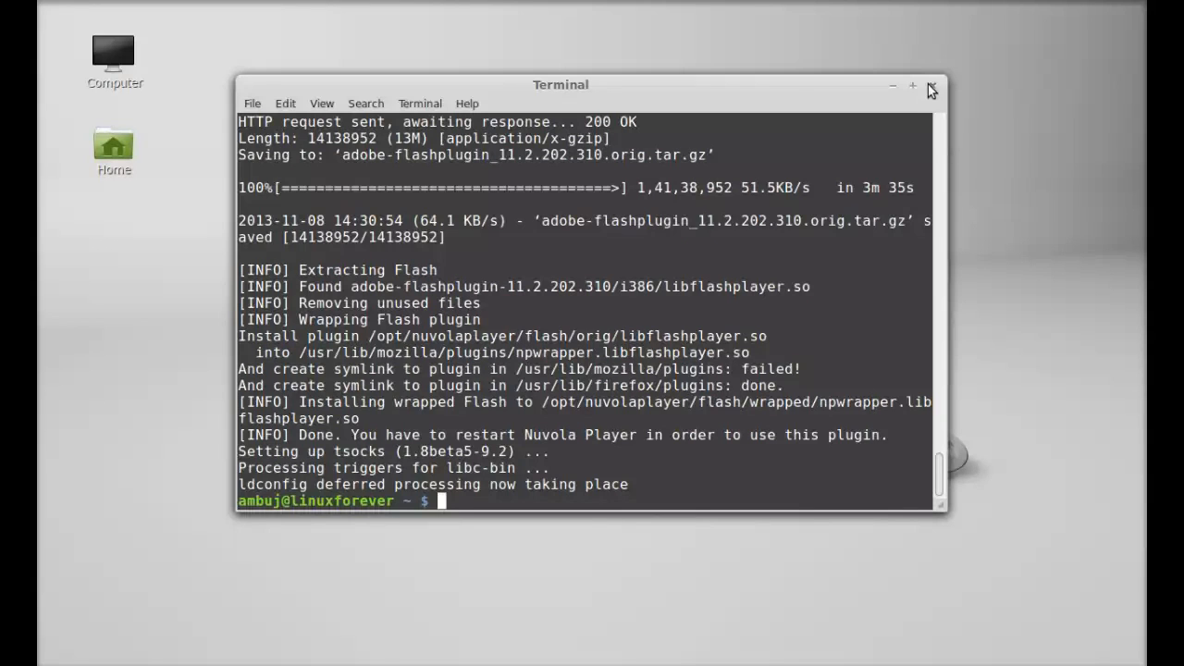
pyautogui.click(914, 88)
pyautogui.write('n')
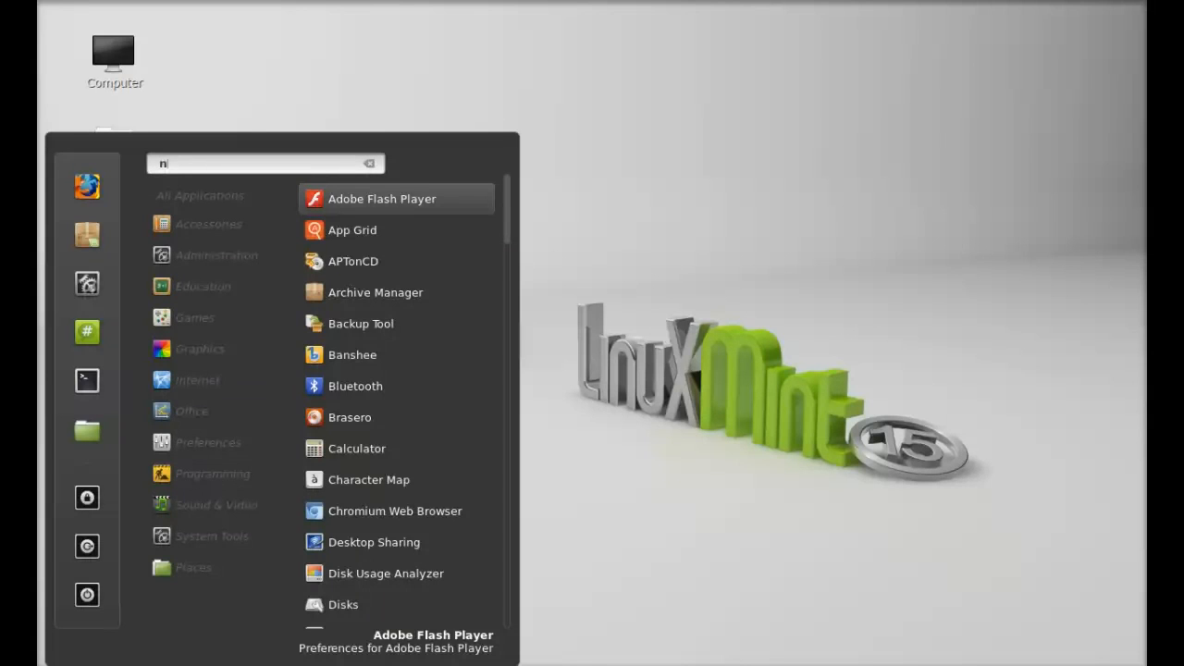
# Step: Search the Cinnamon menu for 'nuv' and launch Nuvola Player
pyautogui.write('uv')
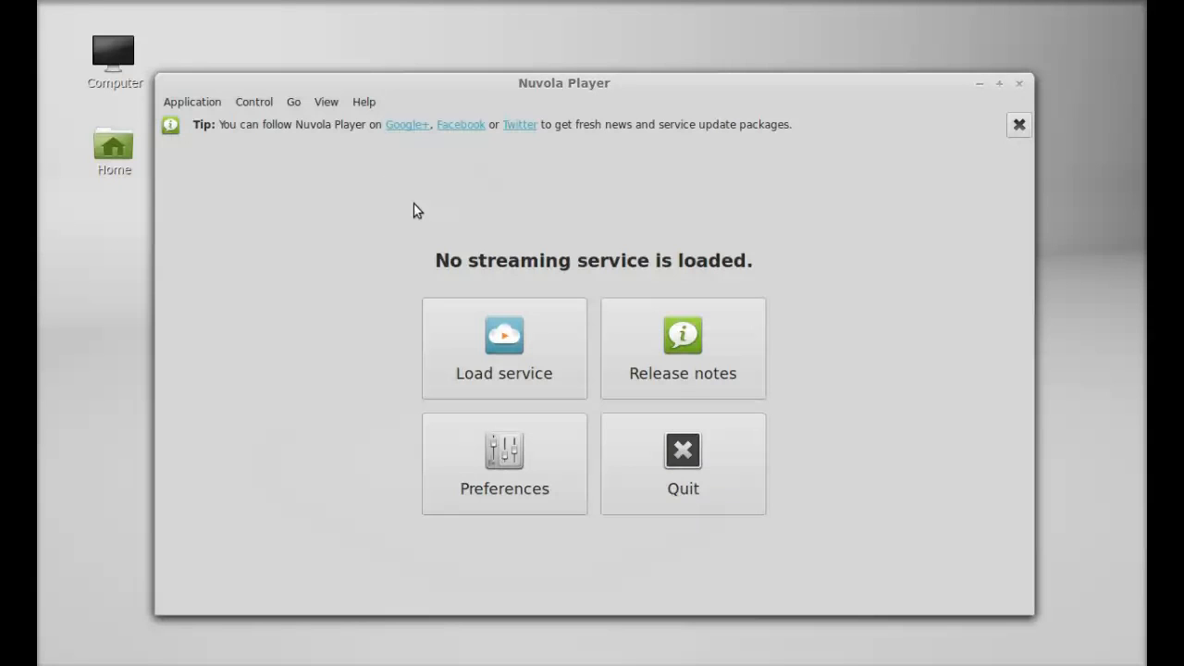
pyautogui.moveTo(505, 456)
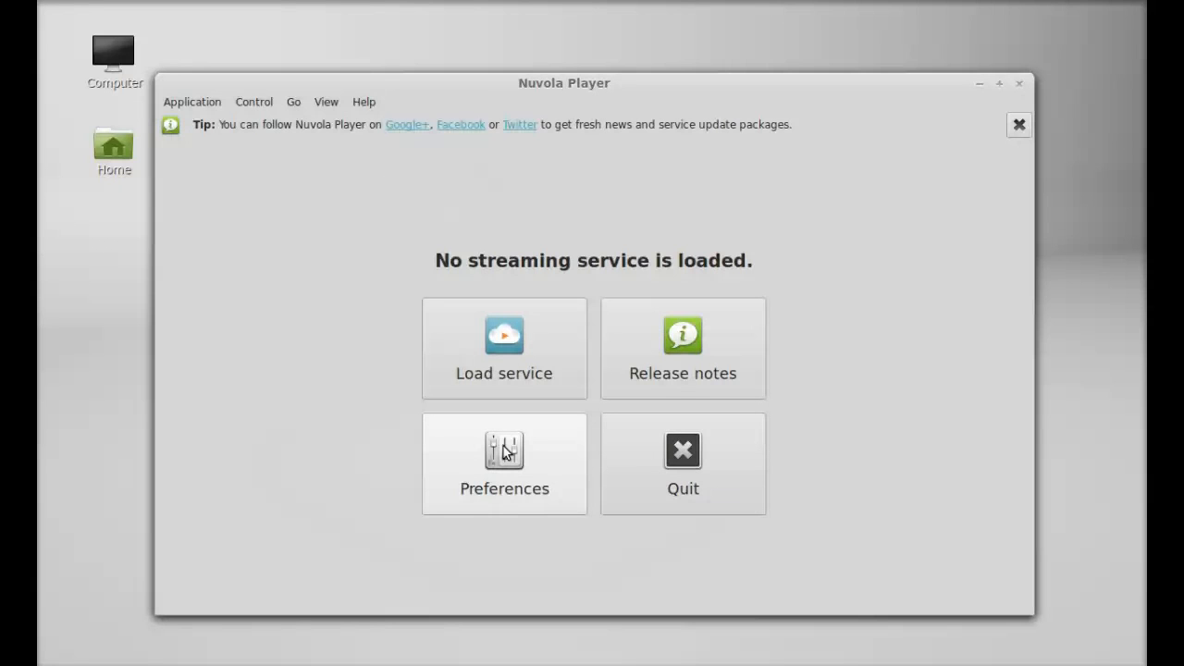
pyautogui.moveTo(546, 353)
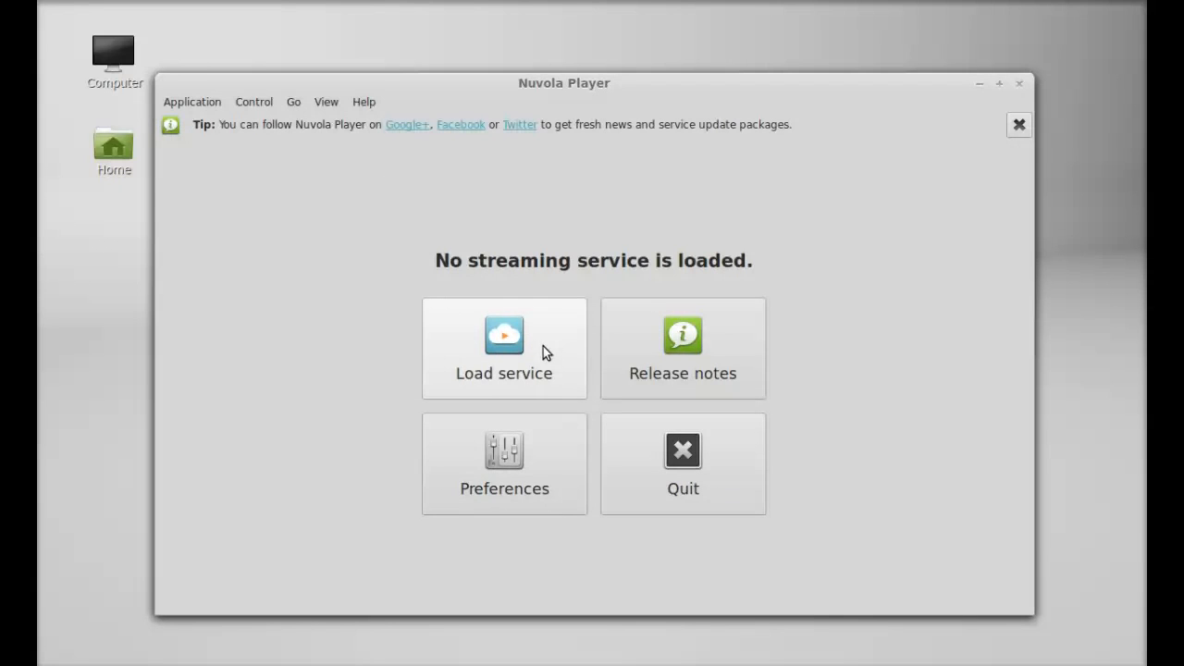
# Step: Open the Select service list, showing Amazon Cloud Player's description
pyautogui.click(504, 349)
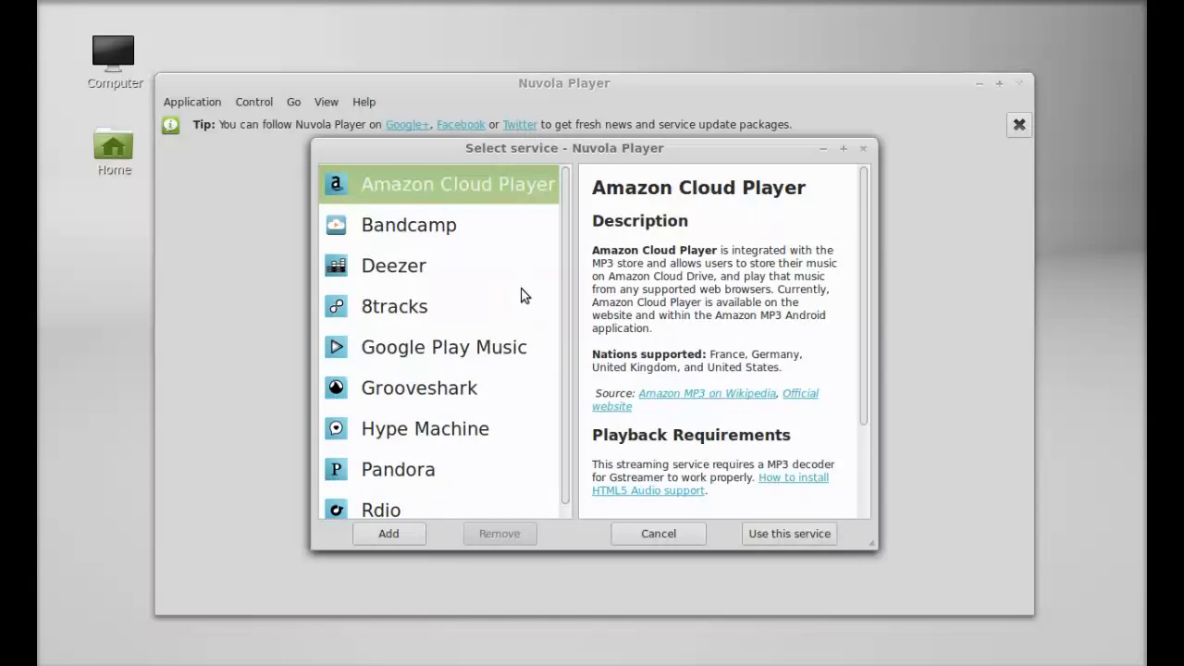
pyautogui.moveTo(490, 235)
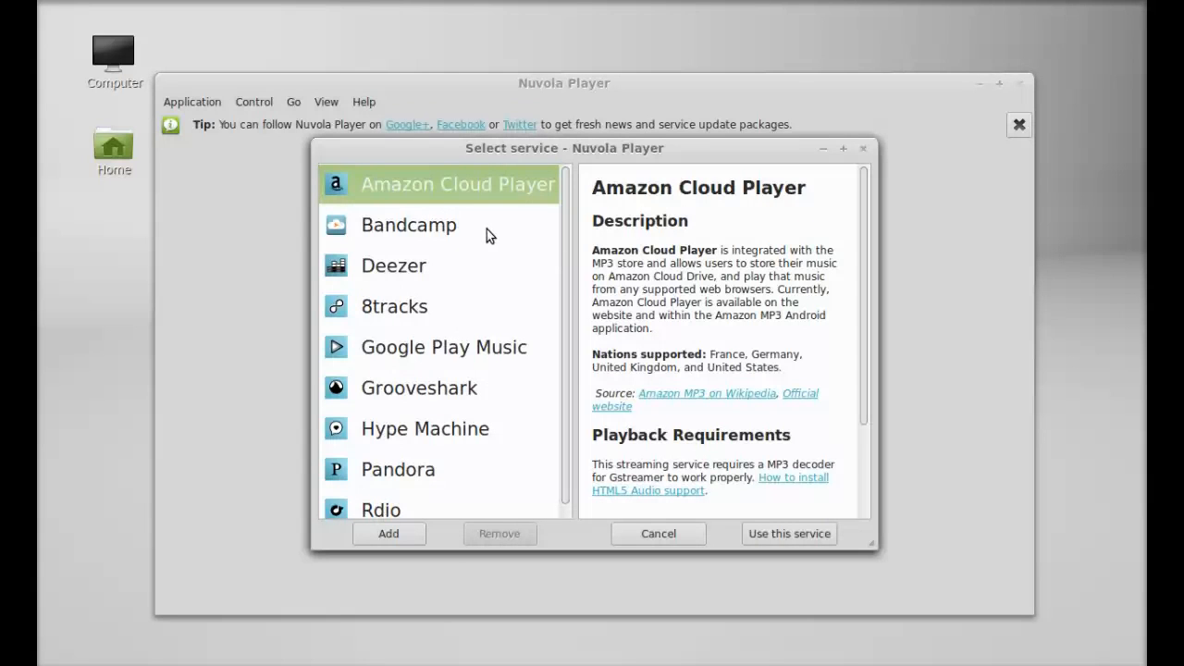
pyautogui.moveTo(549, 229)
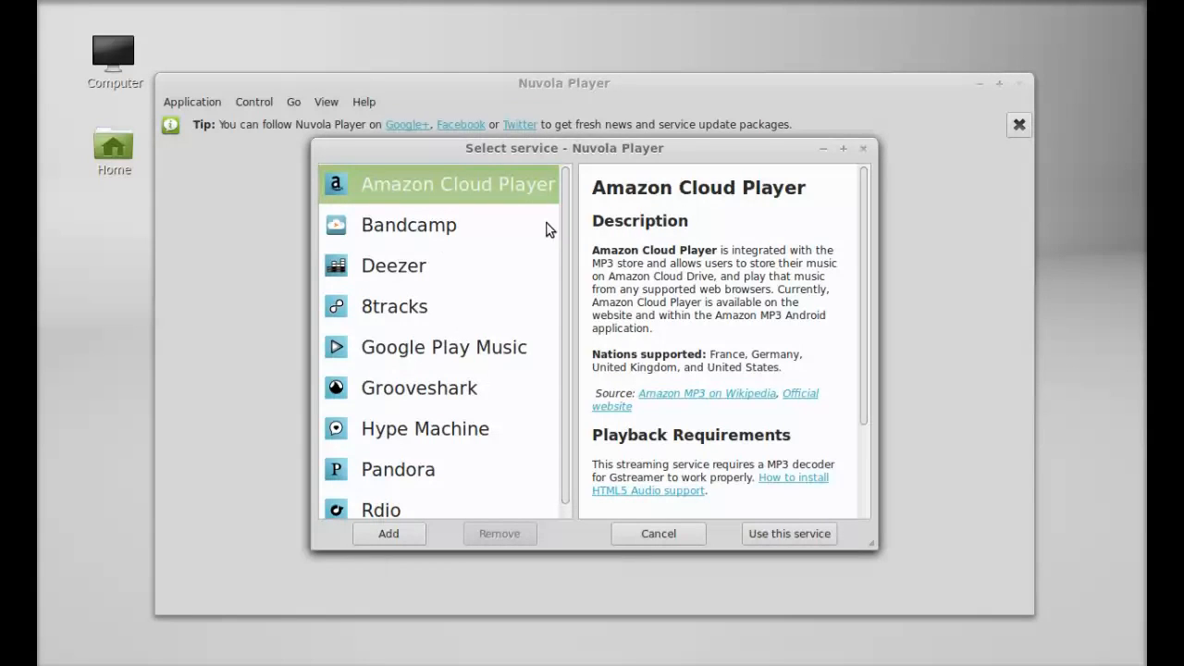
pyautogui.moveTo(559, 259)
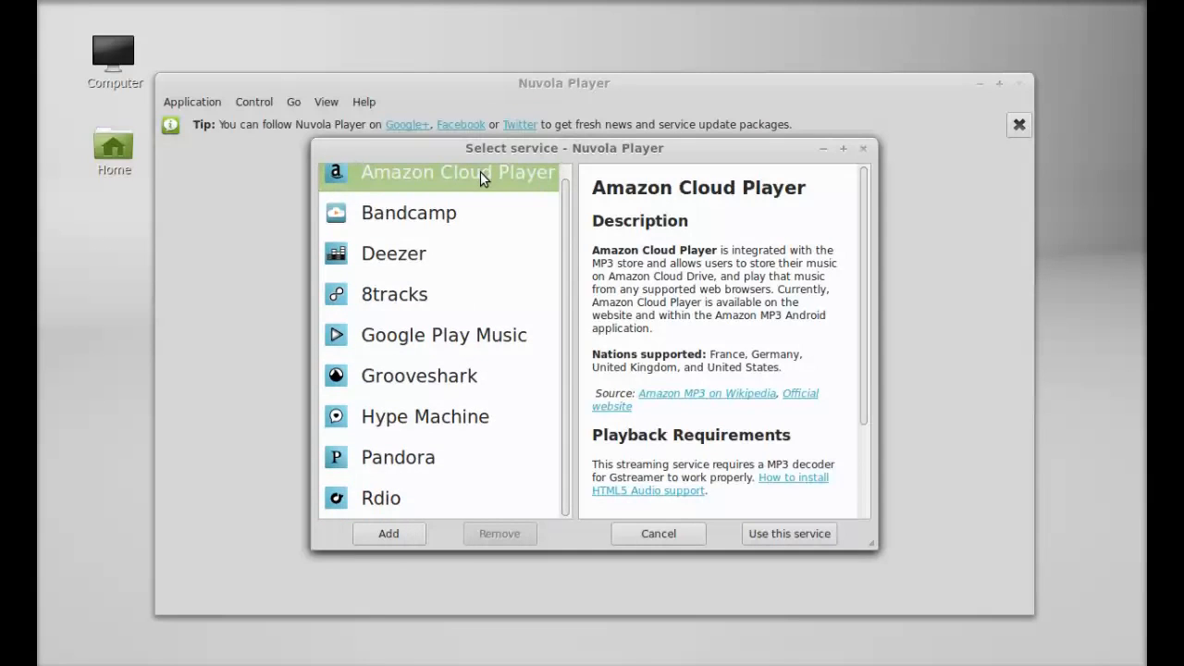
# Step: Load Amazon Cloud Player with the United States variant, then reopen the service list
pyautogui.click(789, 534)
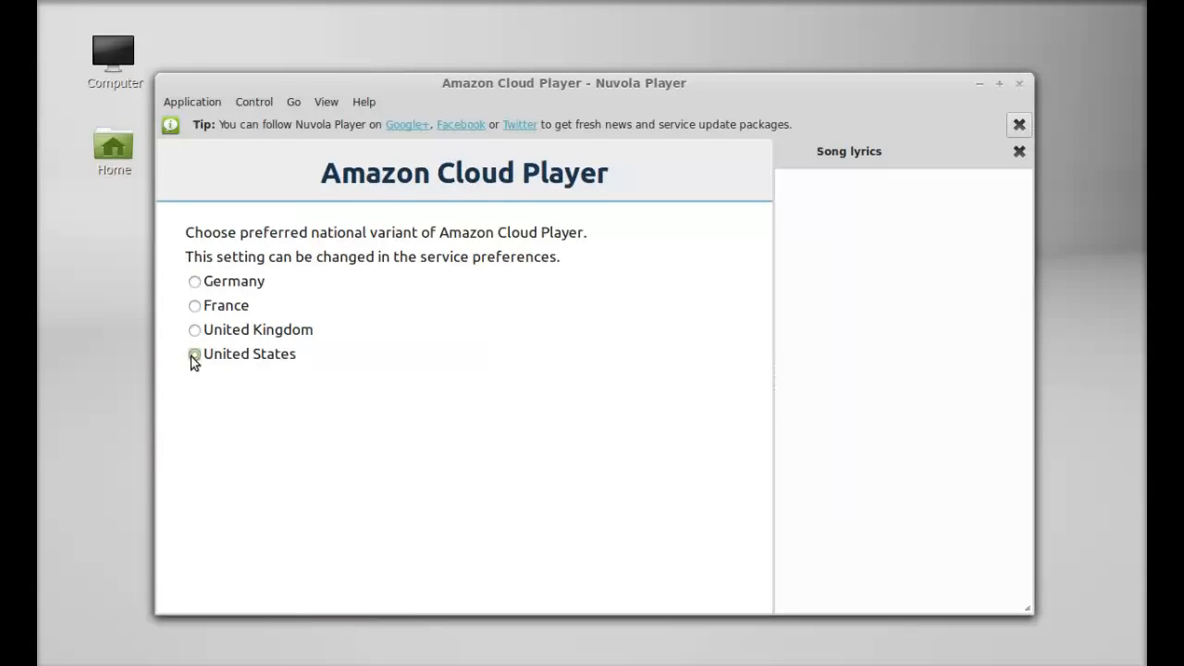
pyautogui.click(194, 353)
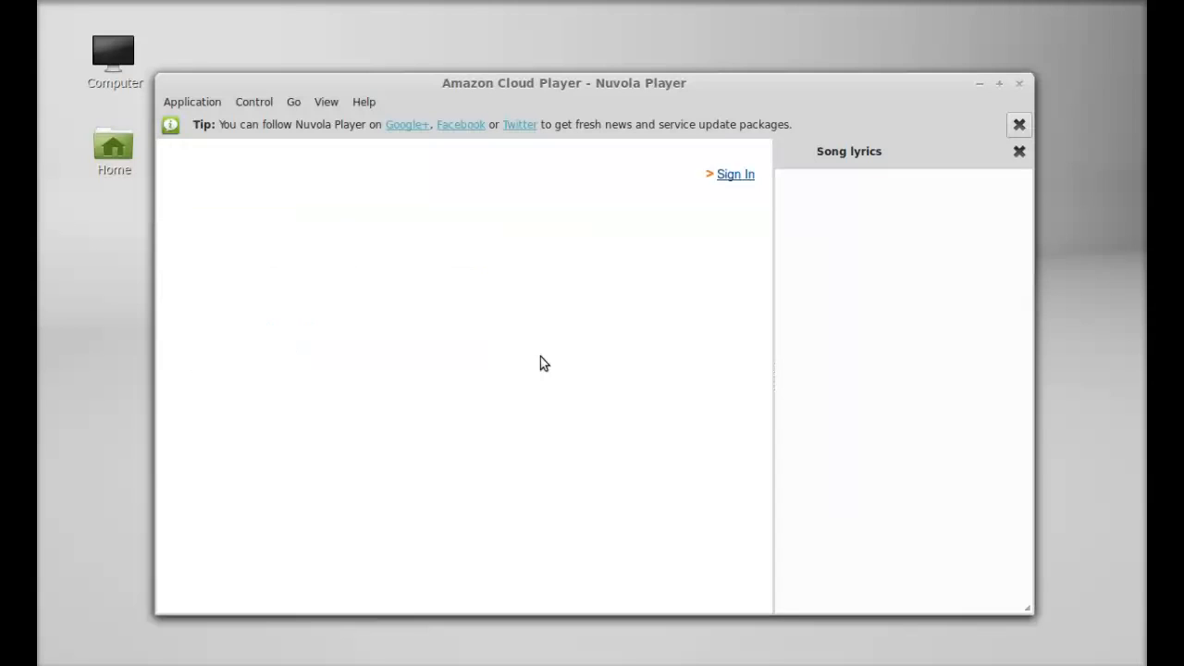
pyautogui.click(192, 101)
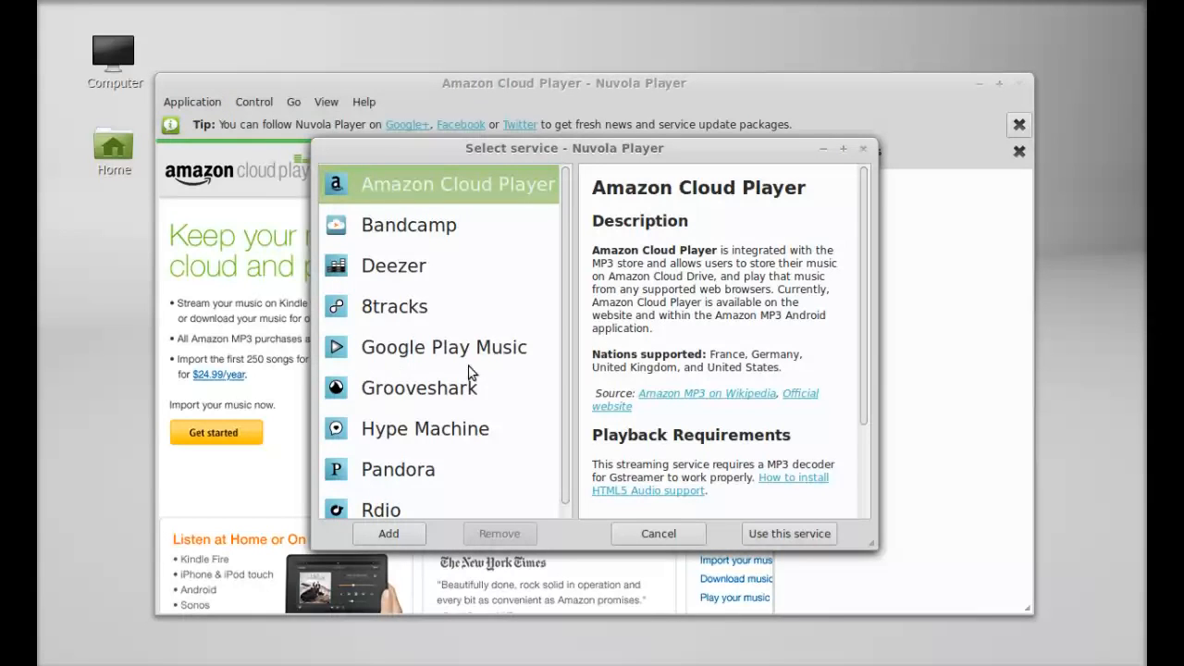
# Step: Switch to Google Play Music, reaching its sign-in page, then close Nuvola Player
pyautogui.click(444, 347)
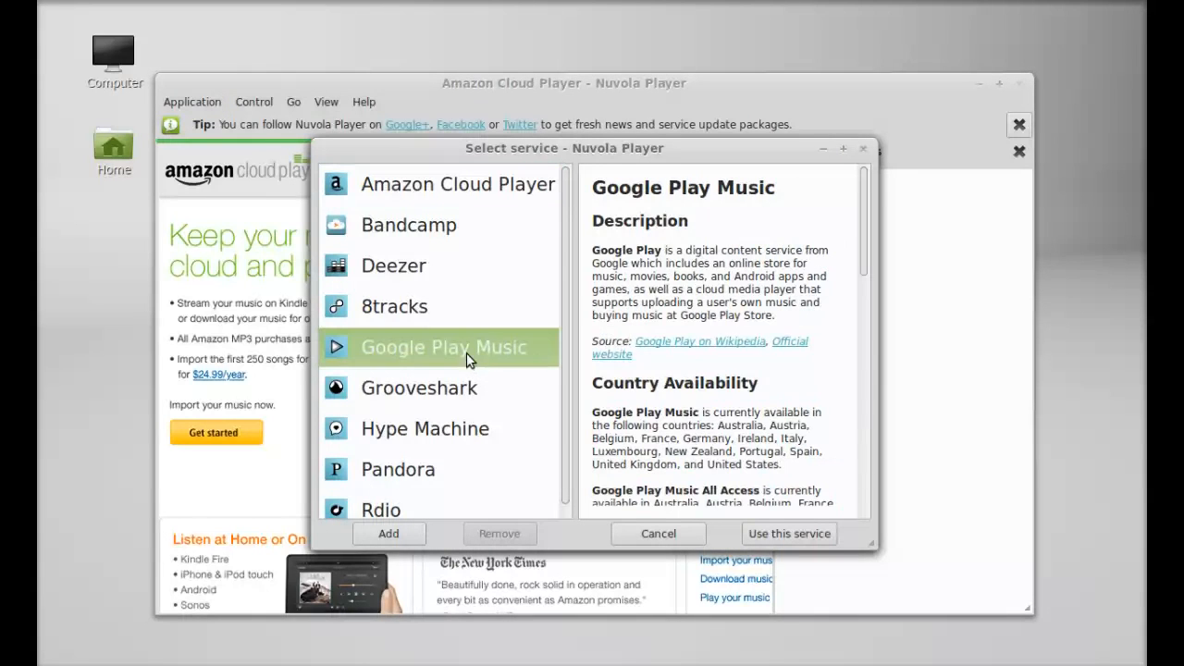
pyautogui.click(788, 534)
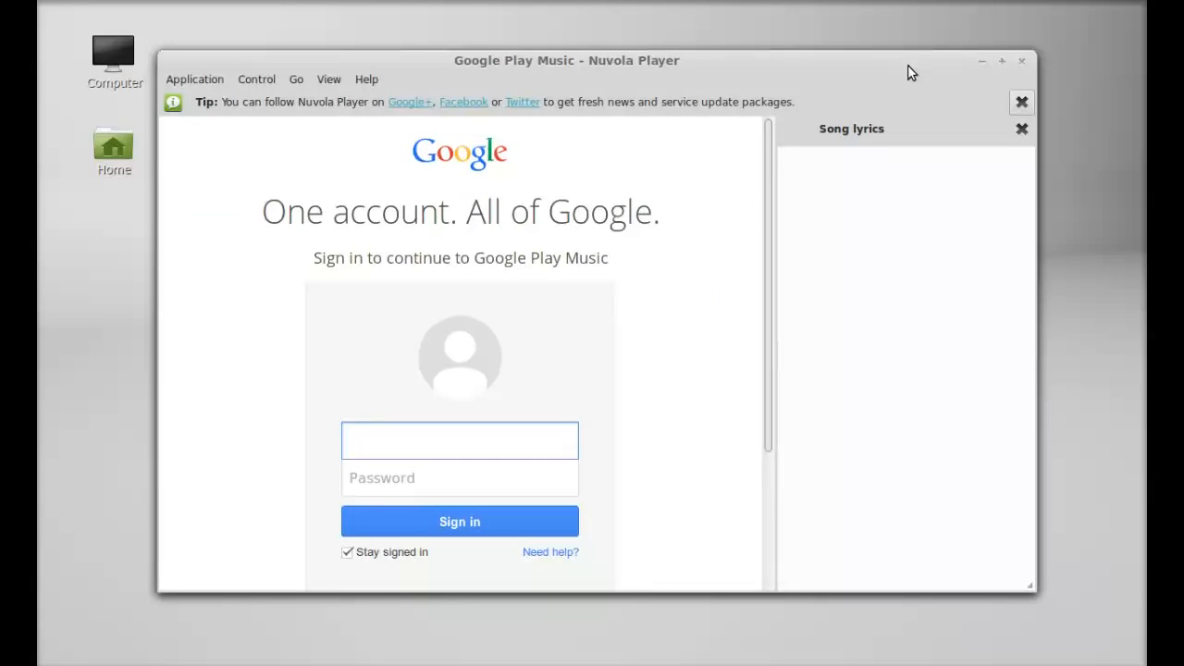
pyautogui.moveTo(947, 69)
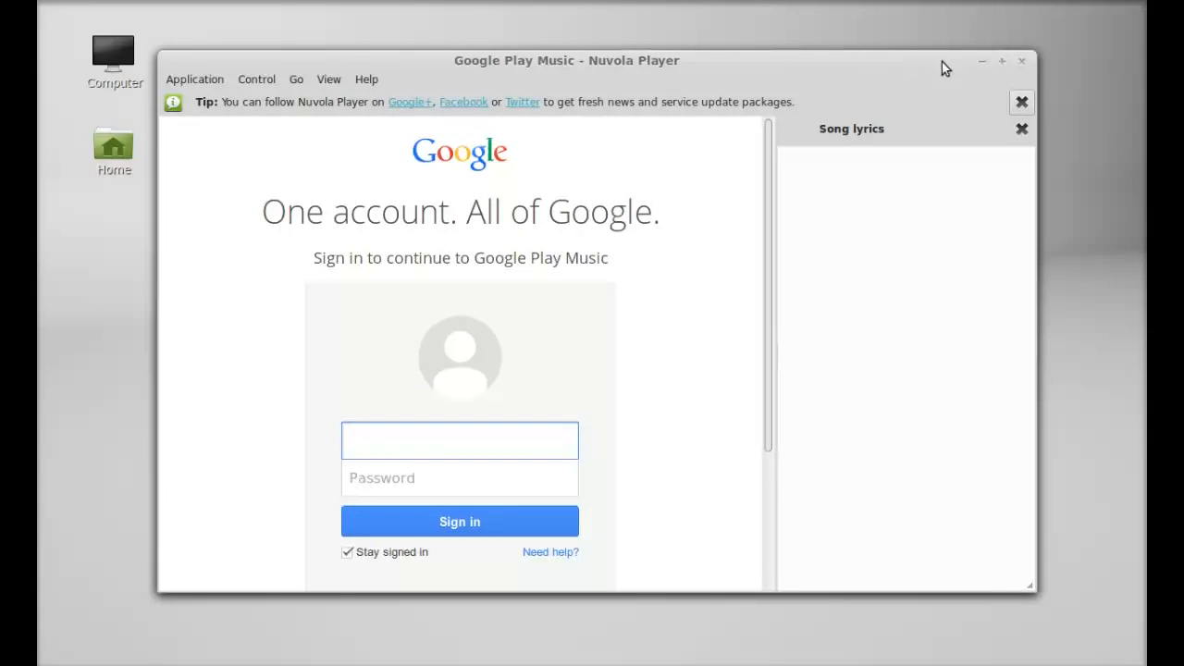
pyautogui.click(1020, 60)
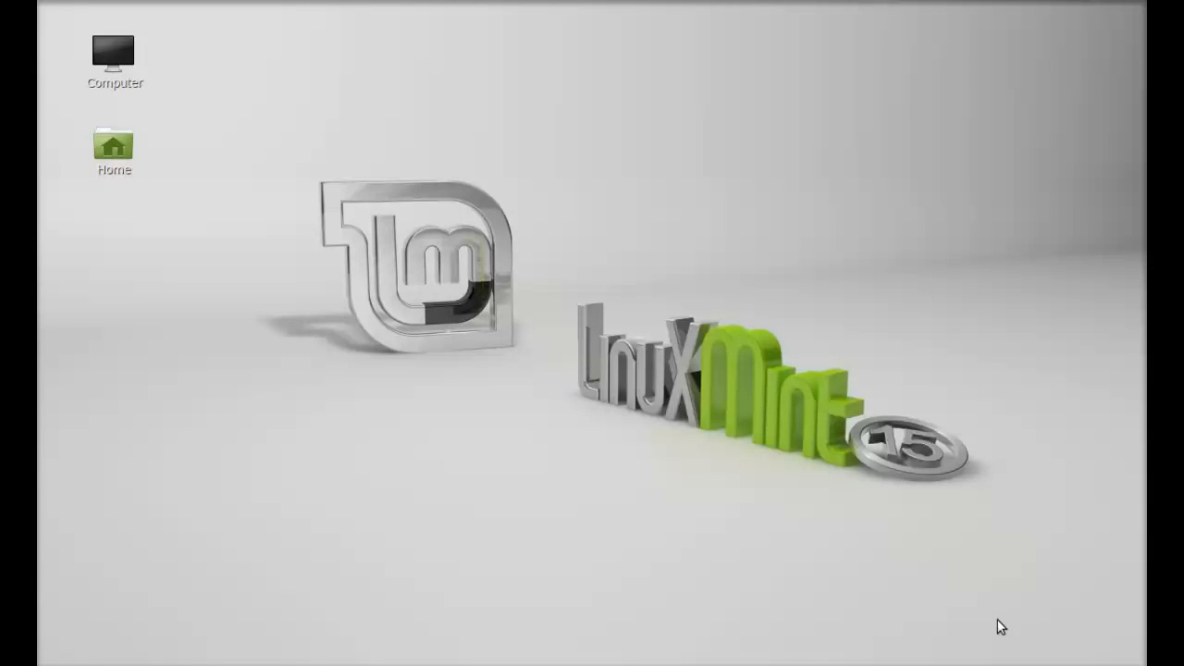